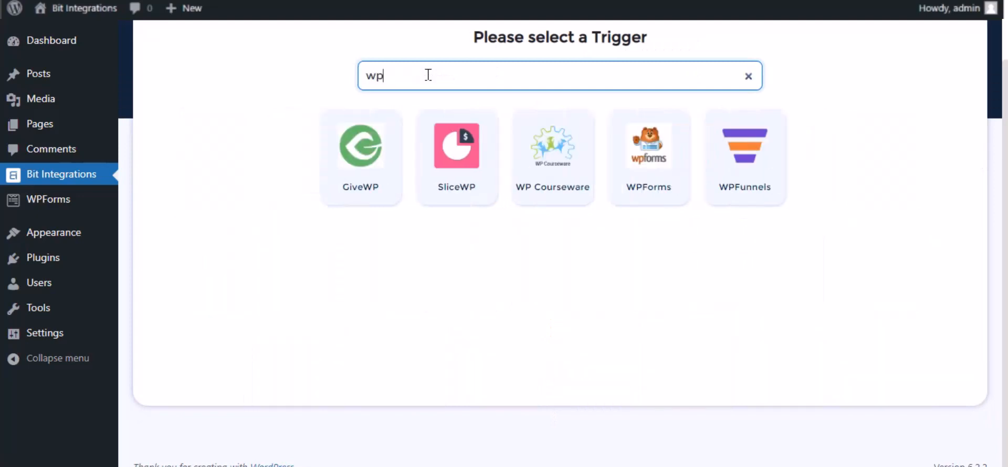
Pick WPForms with its Simple Contact Form as the trigger, then continue to actions.
click(648, 145)
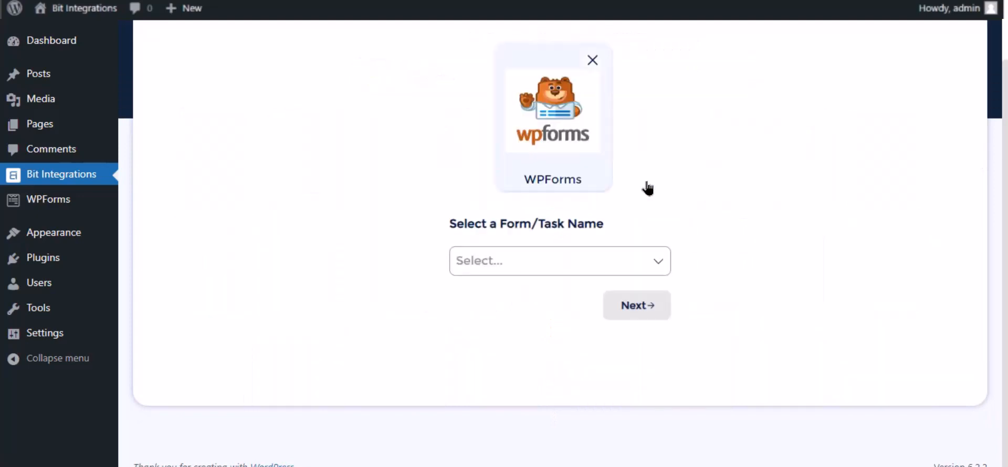
click(559, 260)
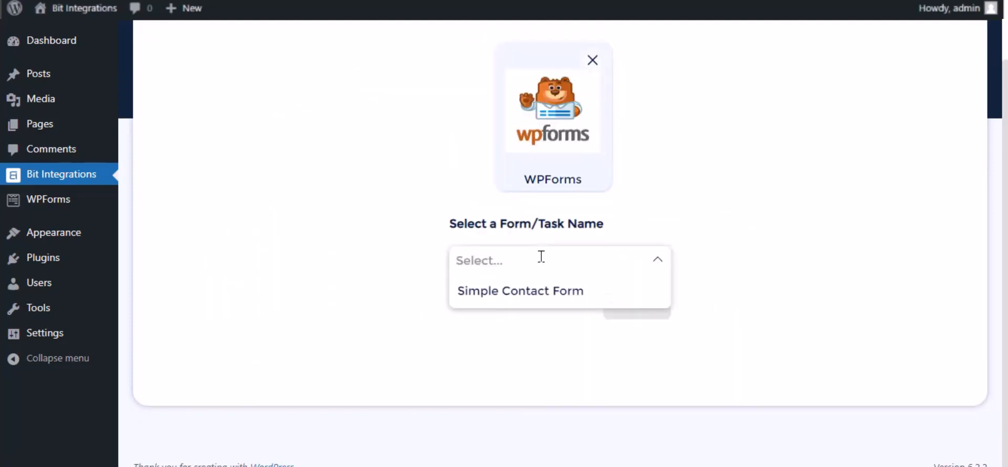
click(519, 291)
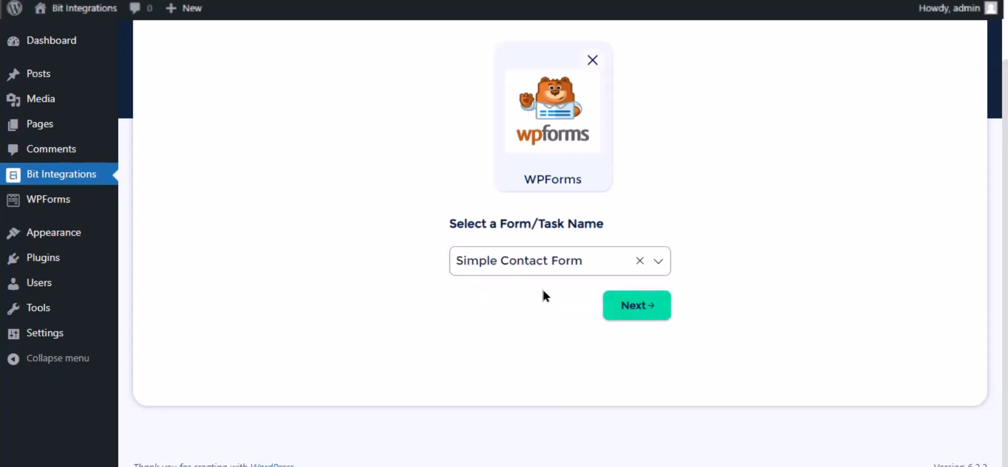
click(636, 305)
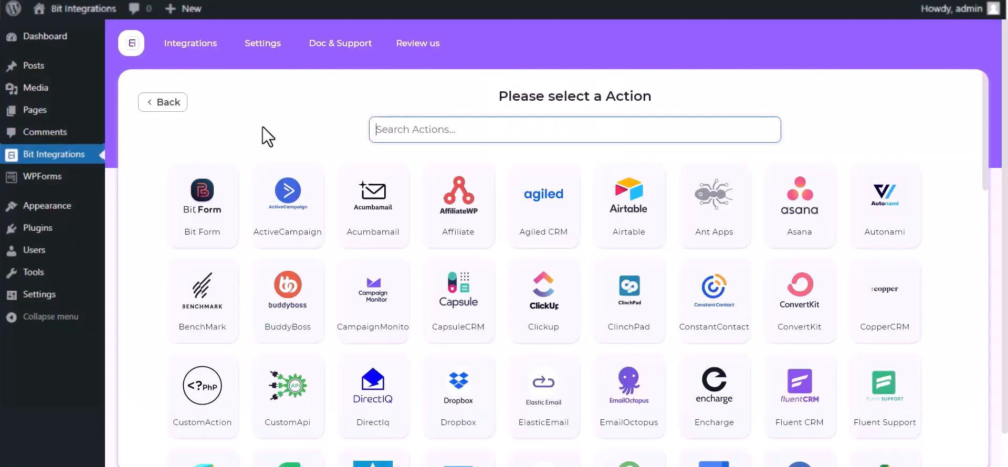
Search 'paba', select Pabbly as the action, and go to the Pabbly dashboard.
click(574, 129)
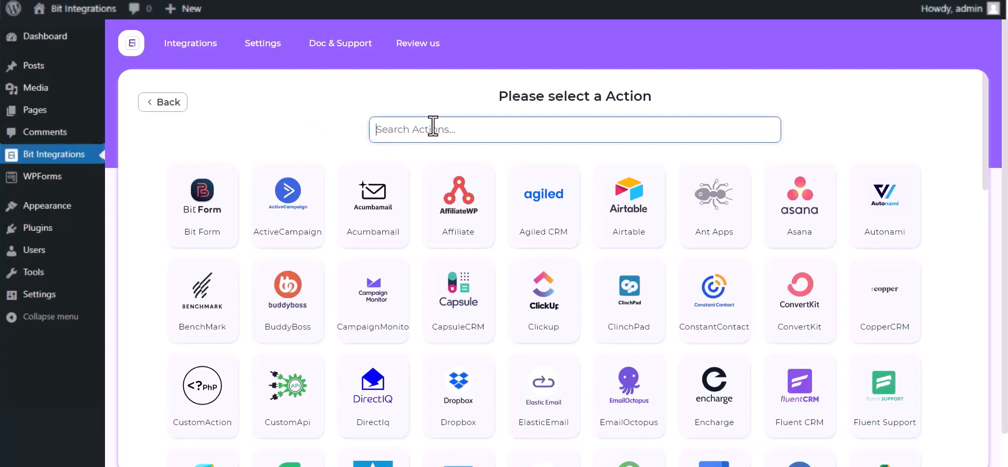
text(paba)
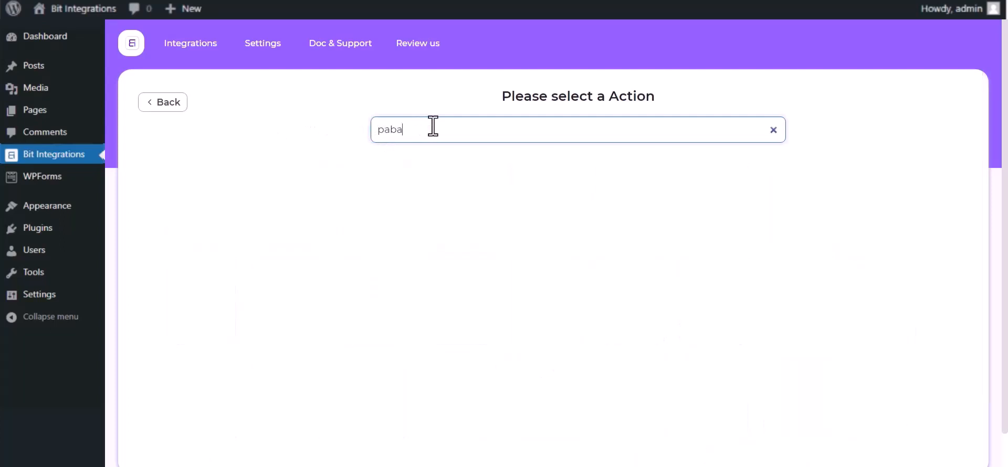
click(577, 129)
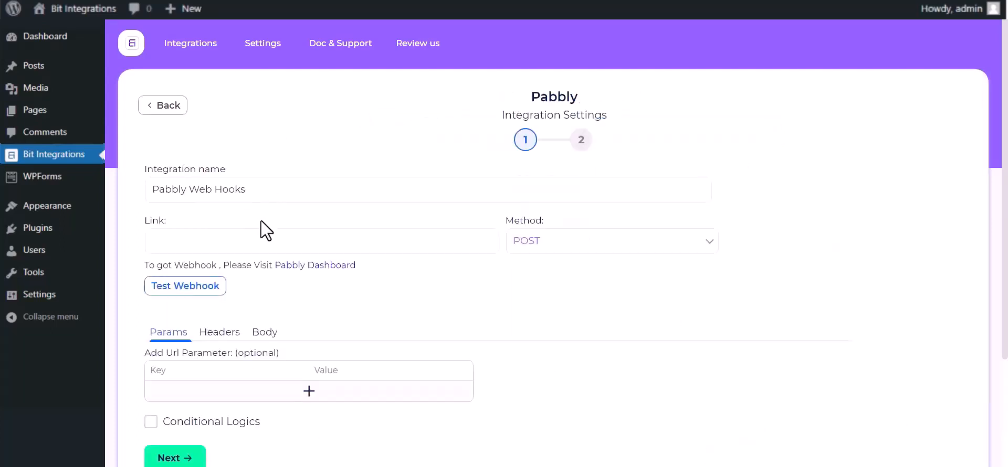
click(321, 241)
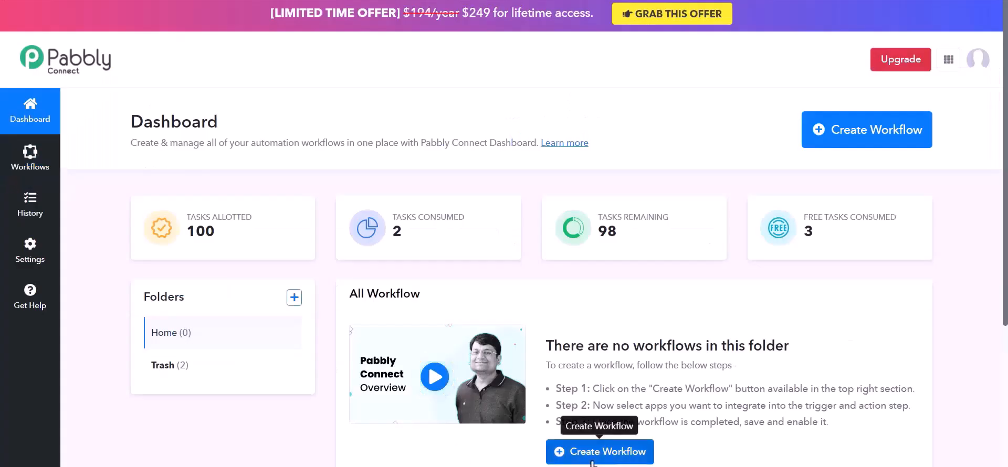
Create a new Pabbly Connect workflow named 'Bit Integrations'.
click(599, 451)
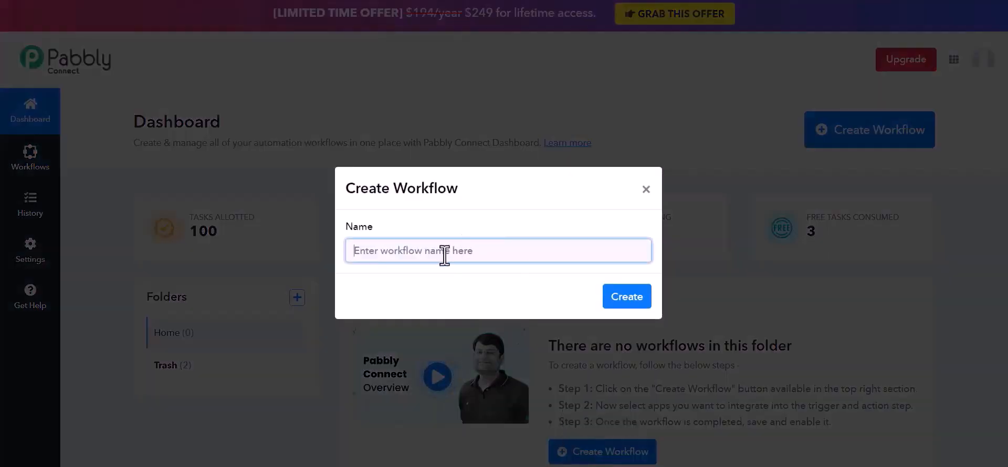
text(B)
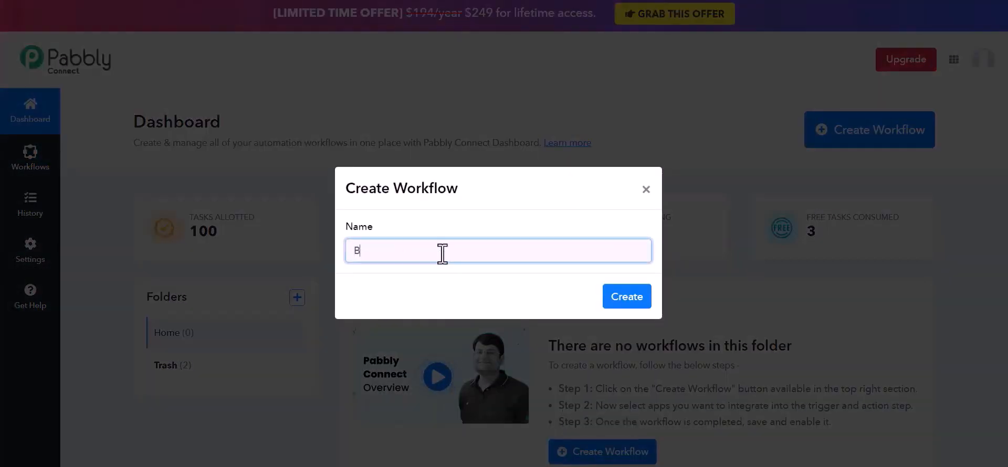
text(it l)
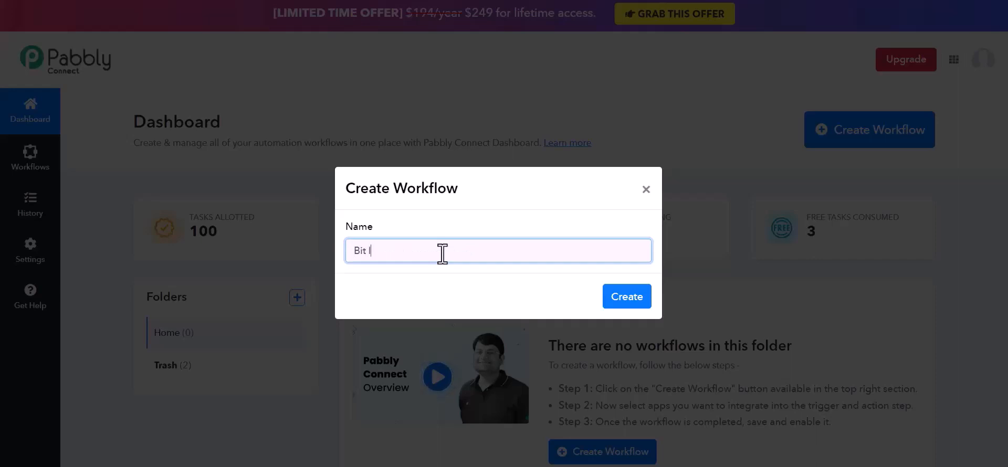
text(Integrations)
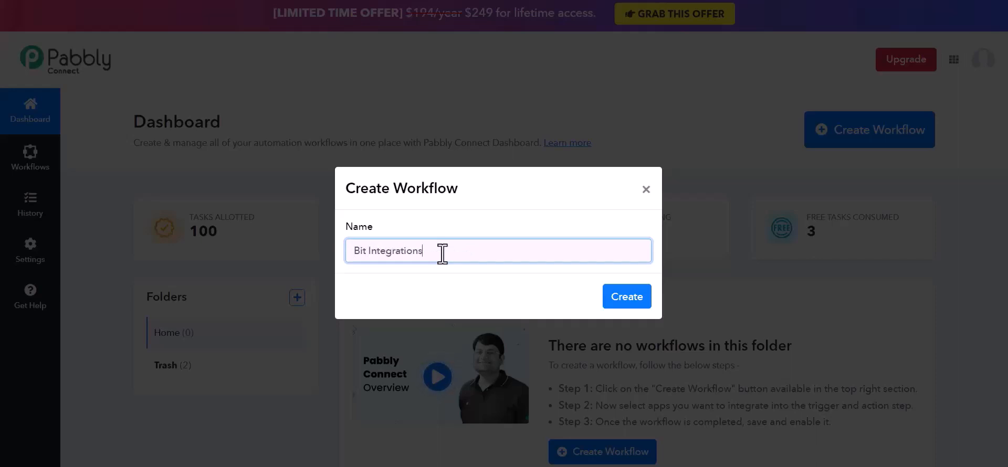
click(625, 297)
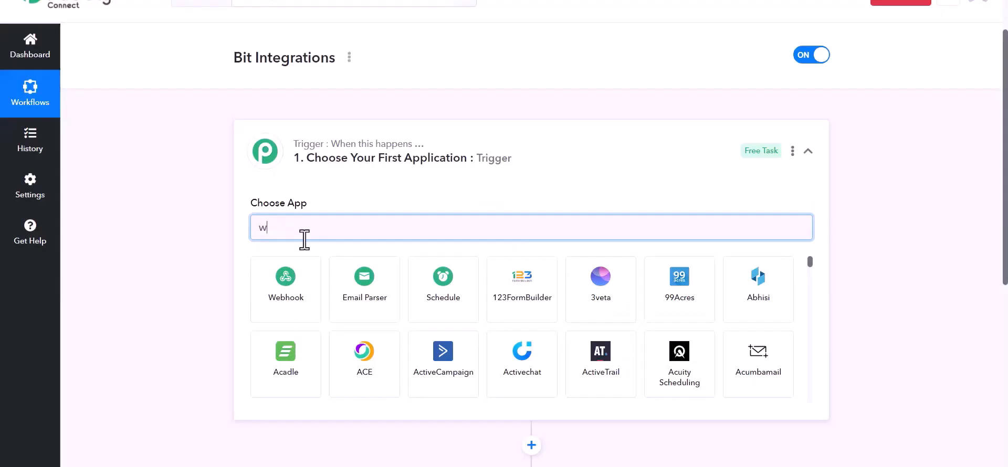
Set Webhook as the workflow trigger and copy its webhook URL.
text(eb)
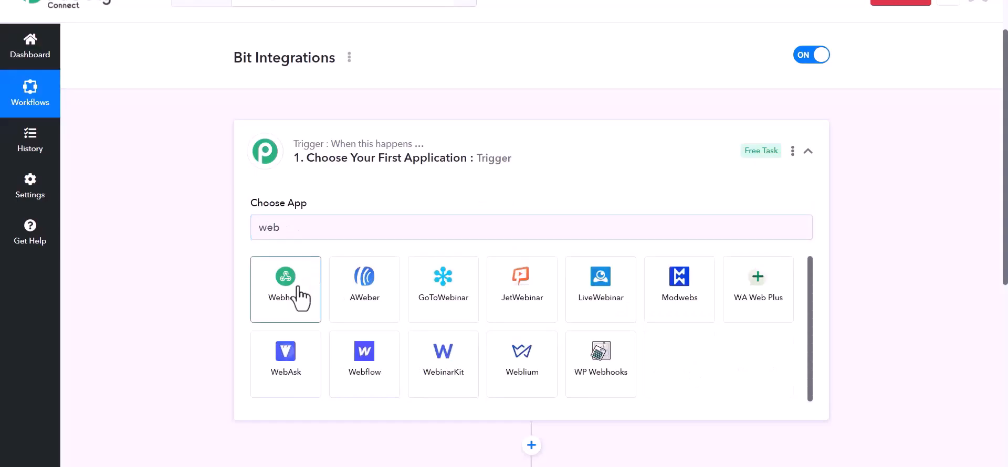
click(286, 290)
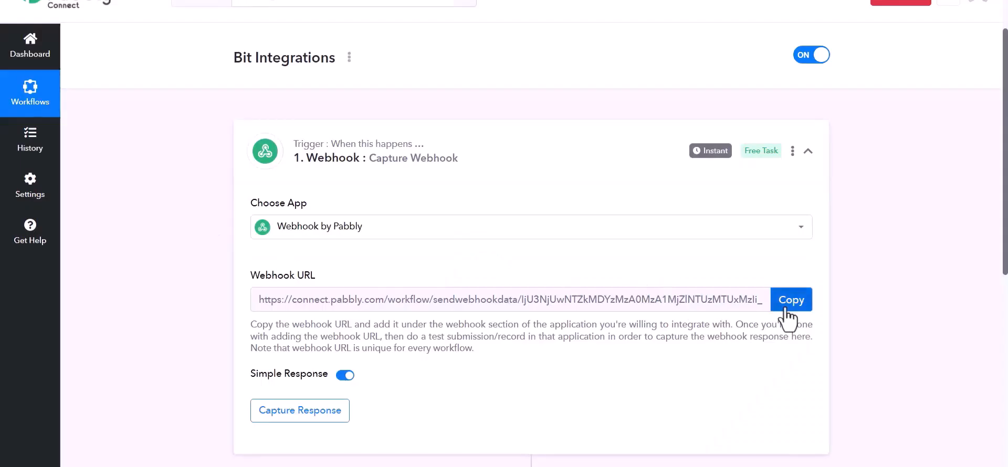
click(790, 299)
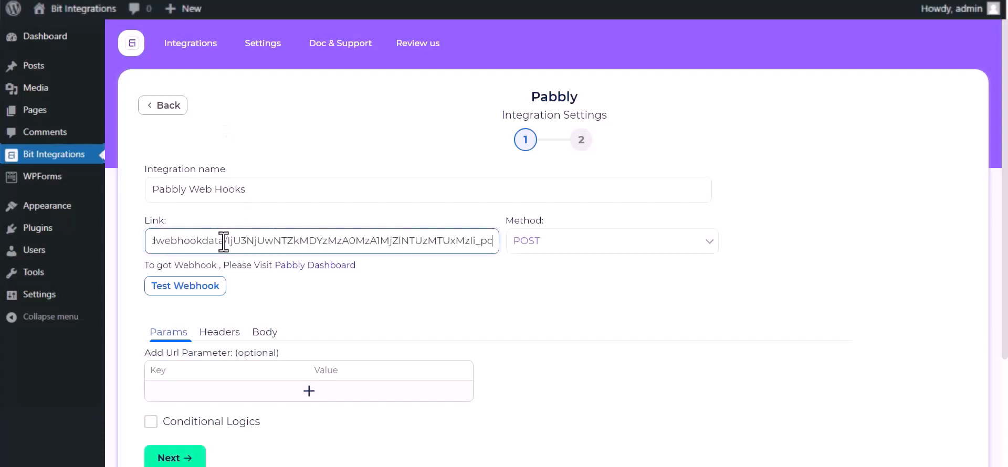
mouse_move(310, 339)
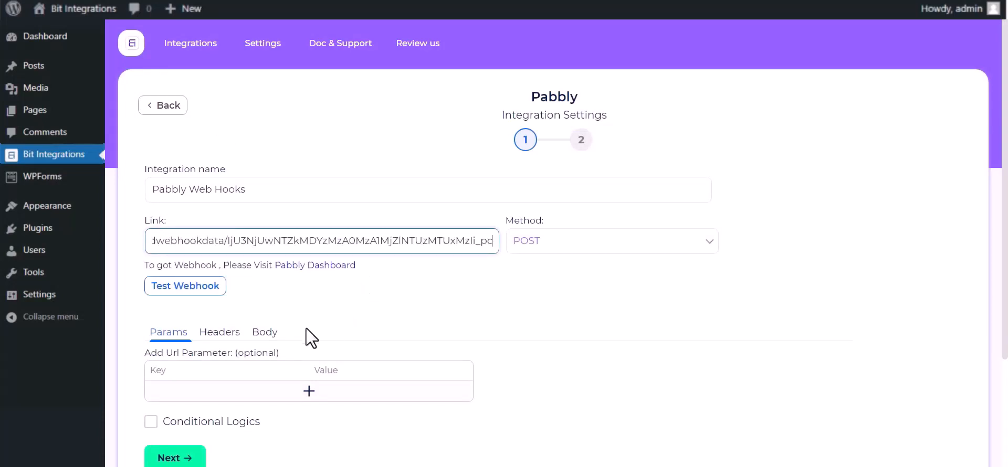
Enable Send All Data in the webhook's Body settings.
click(264, 332)
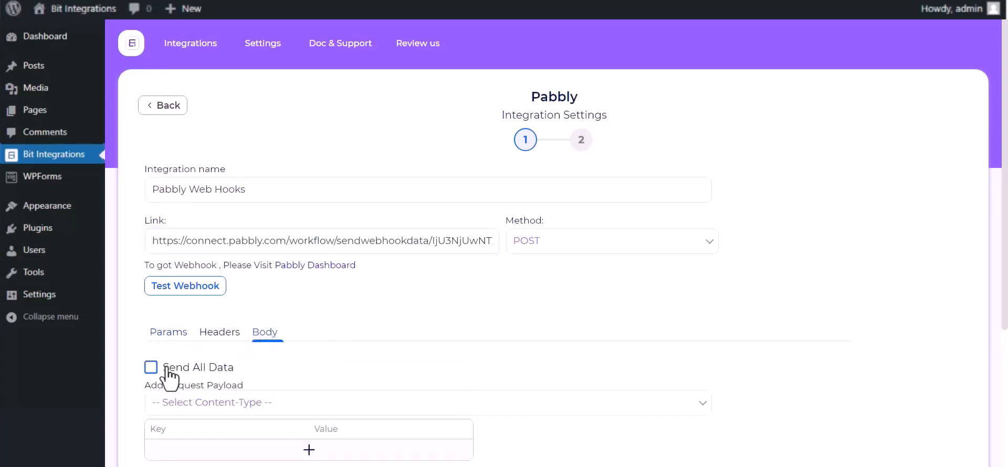
click(151, 367)
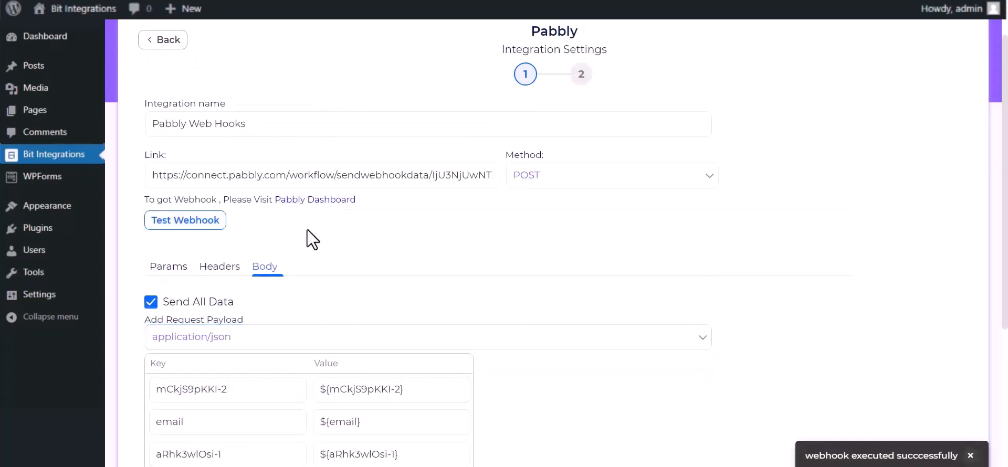
mouse_move(804, 421)
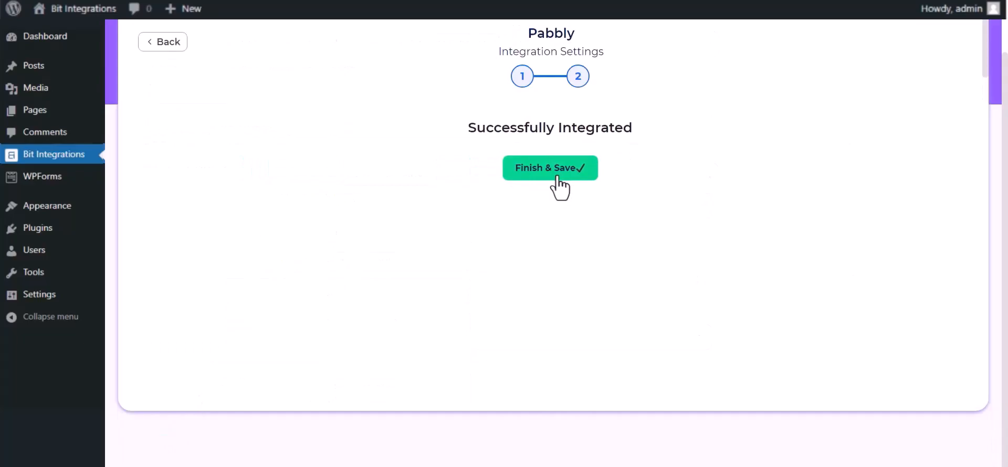
Choose Airtable with the Create Record event as the action, then start connecting the account.
click(550, 168)
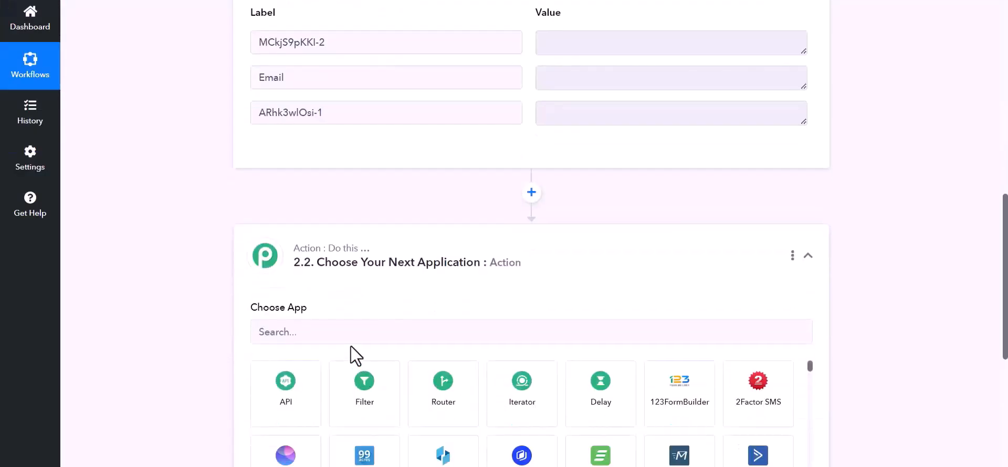
text(a)
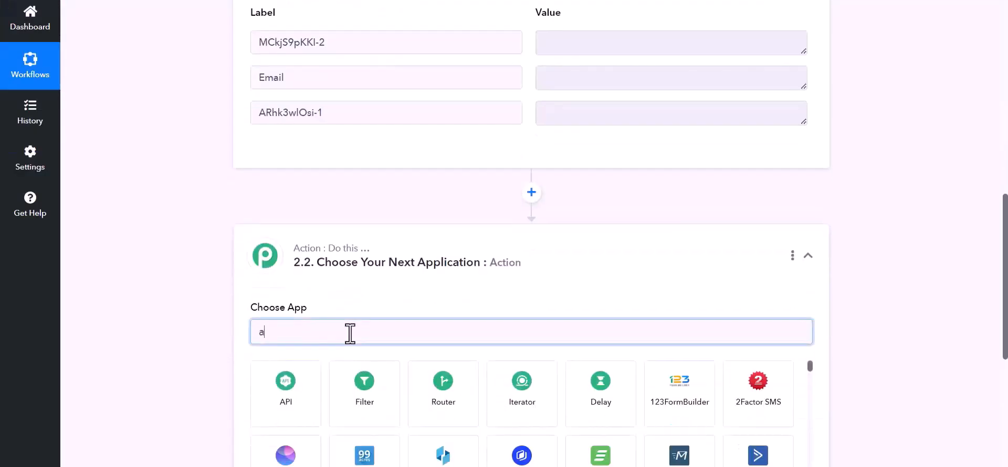
text(ir)
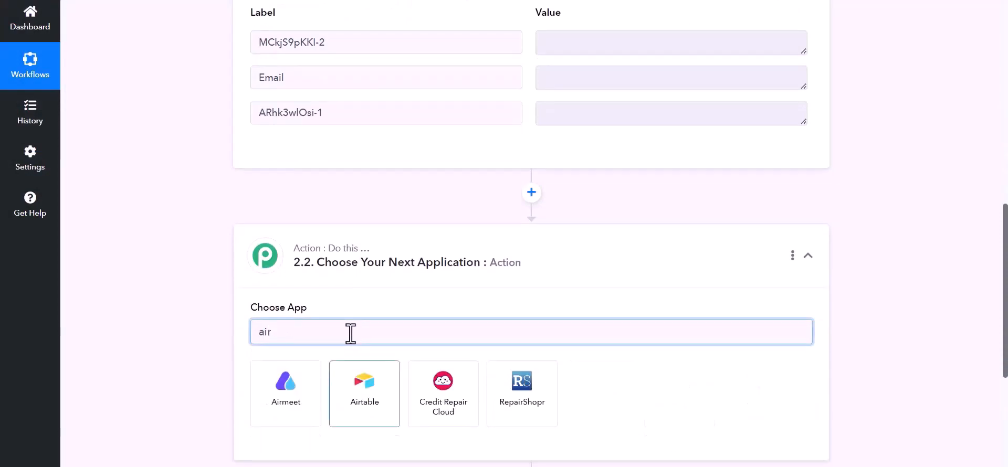
click(364, 386)
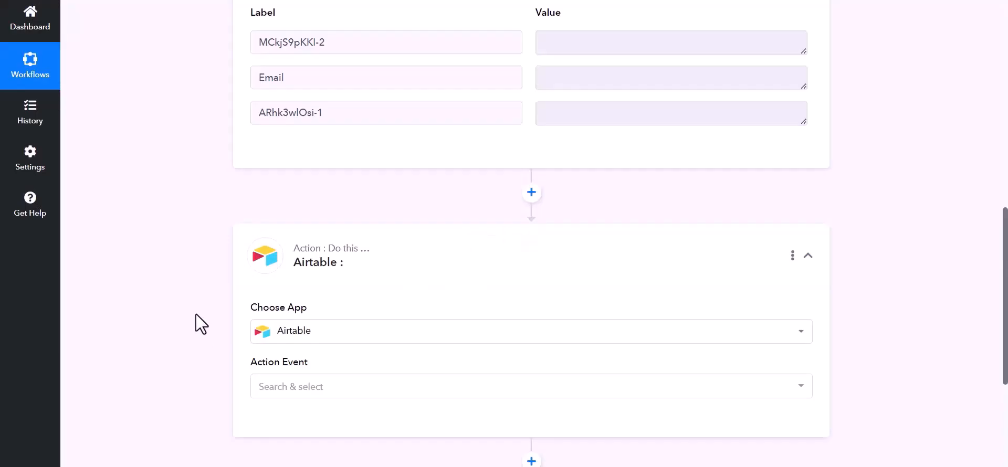
scroll(down, 3)
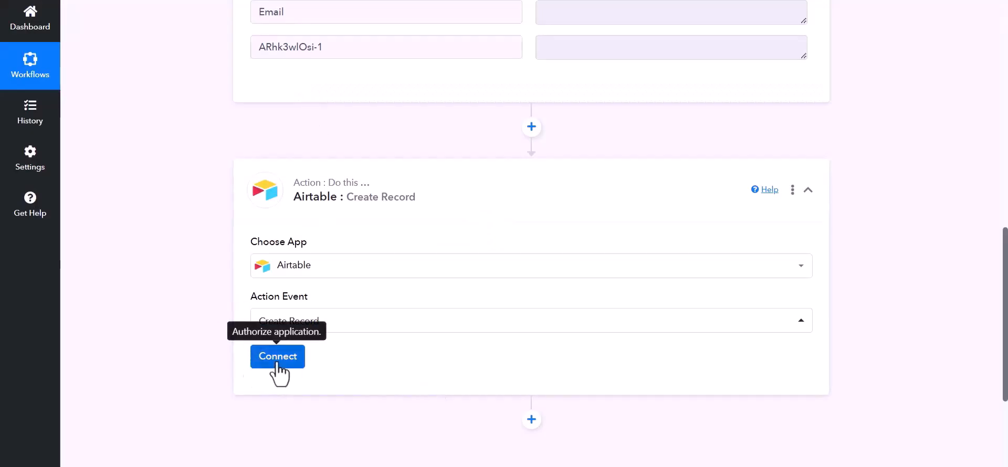
click(277, 356)
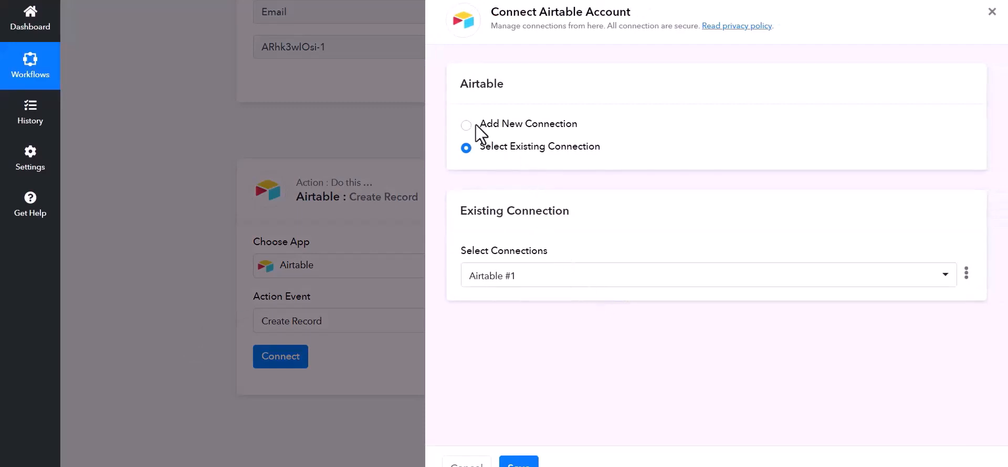
Choose Add New Connection to start the Airtable #2 connection with a token field.
click(466, 124)
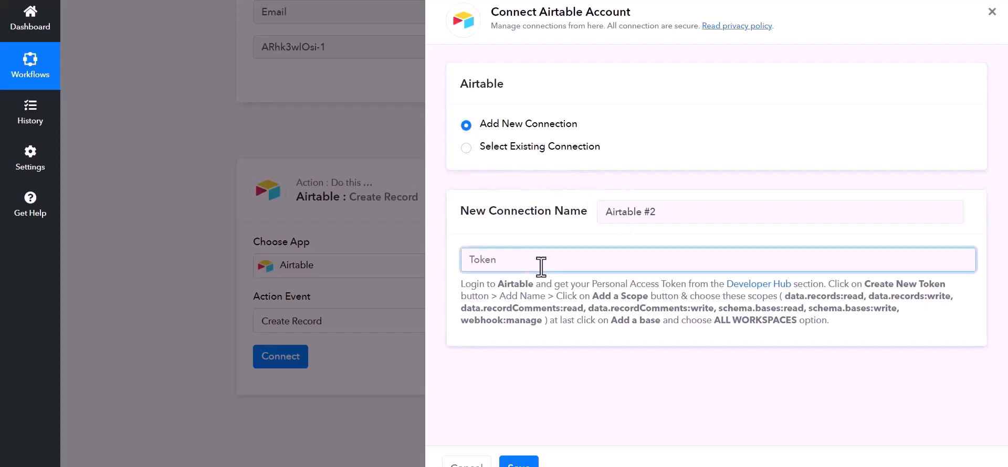
mouse_move(762, 299)
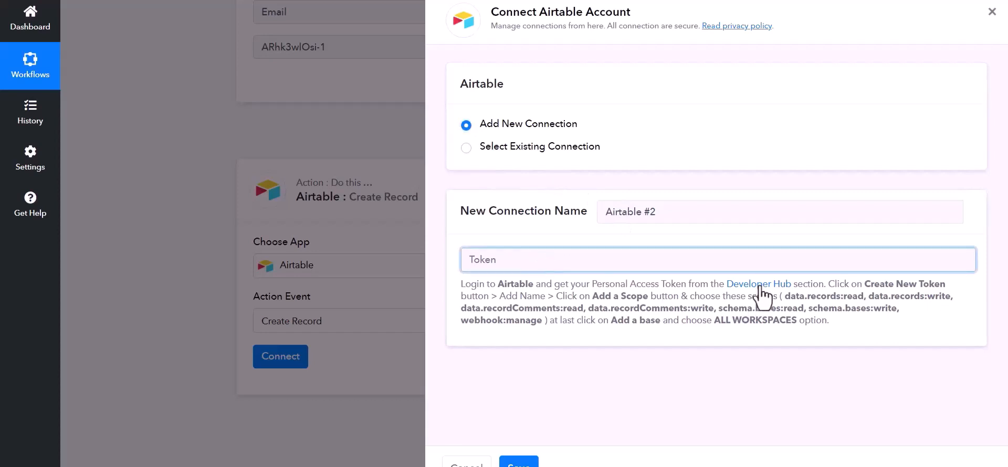
Create Airtable token 'Bit Integrations' with record and schema scopes for all workspaces.
click(759, 285)
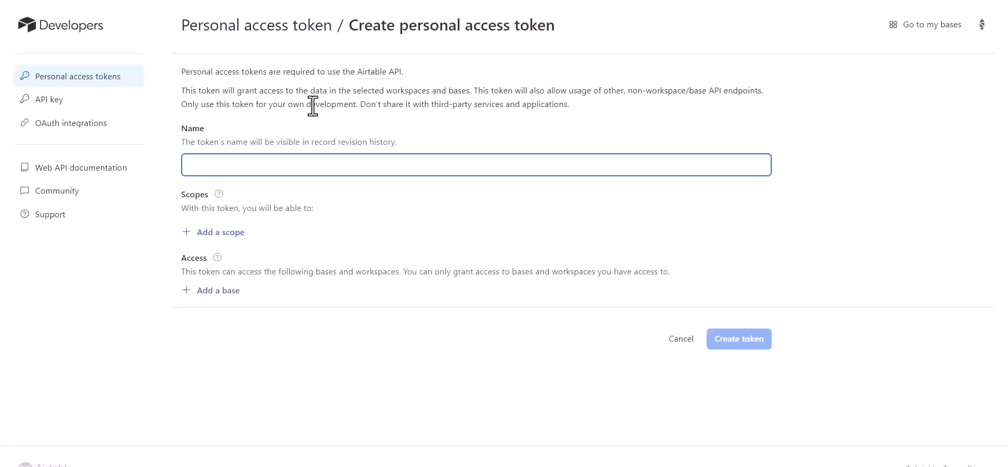
text(B)
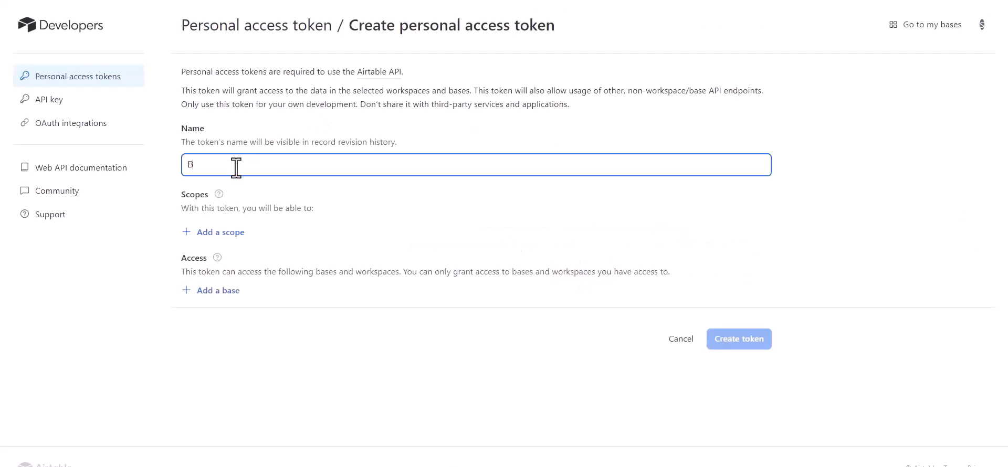
text(it INY)
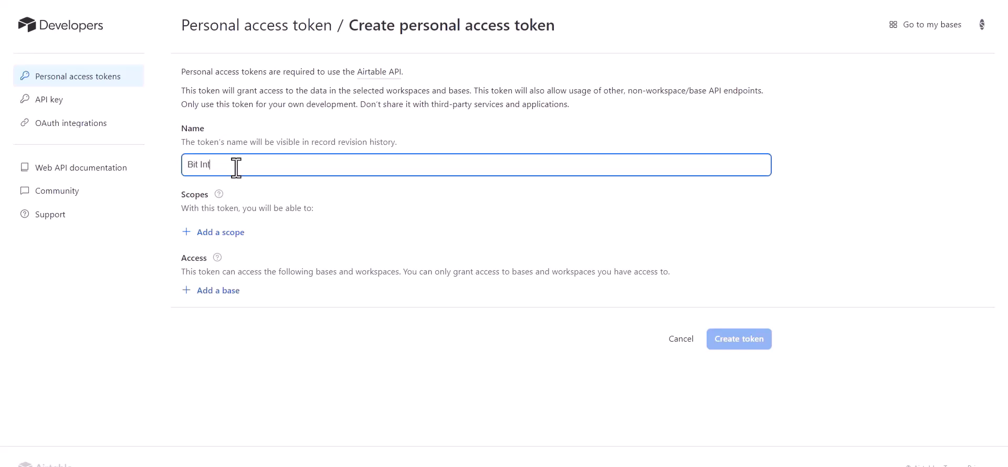
click(221, 233)
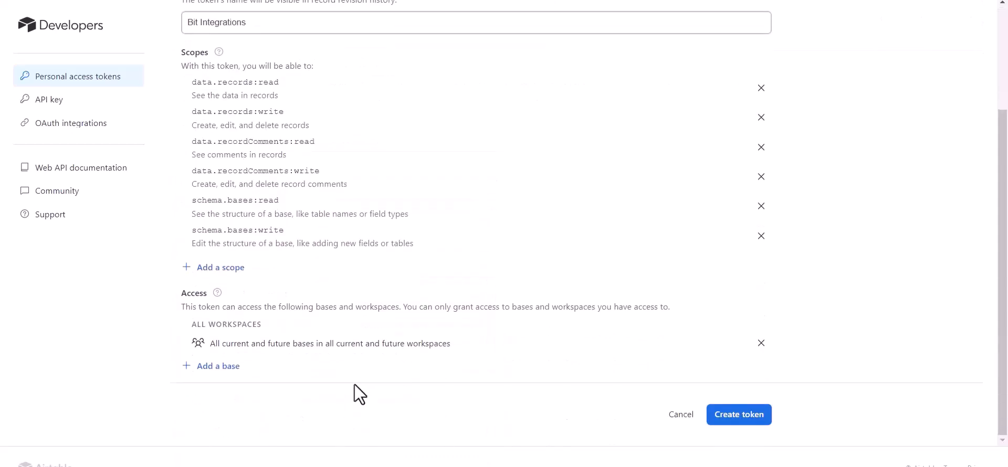
click(738, 414)
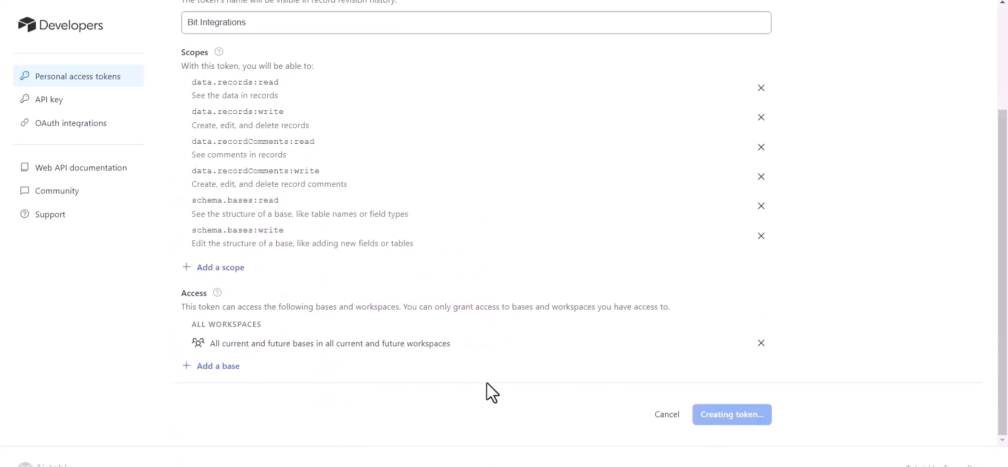
click(731, 413)
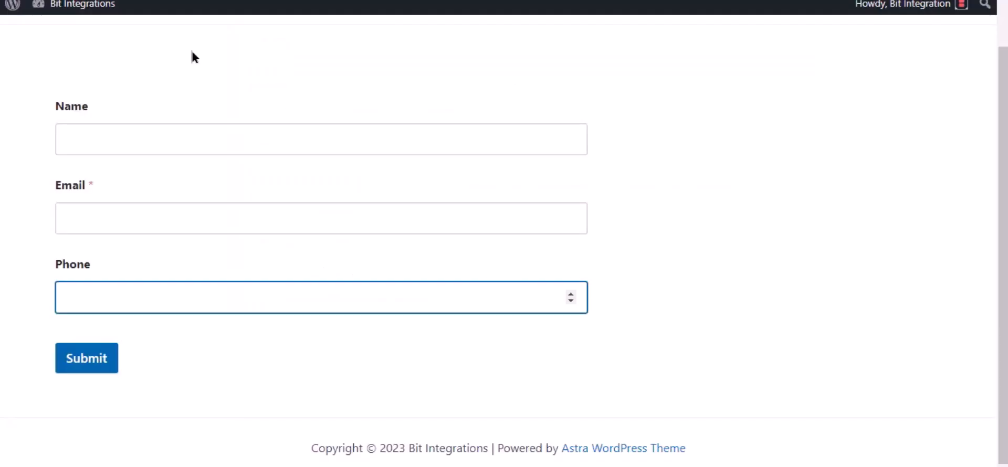
Fill in the contact form's name, email and phone 444555666, then submit it.
click(320, 139)
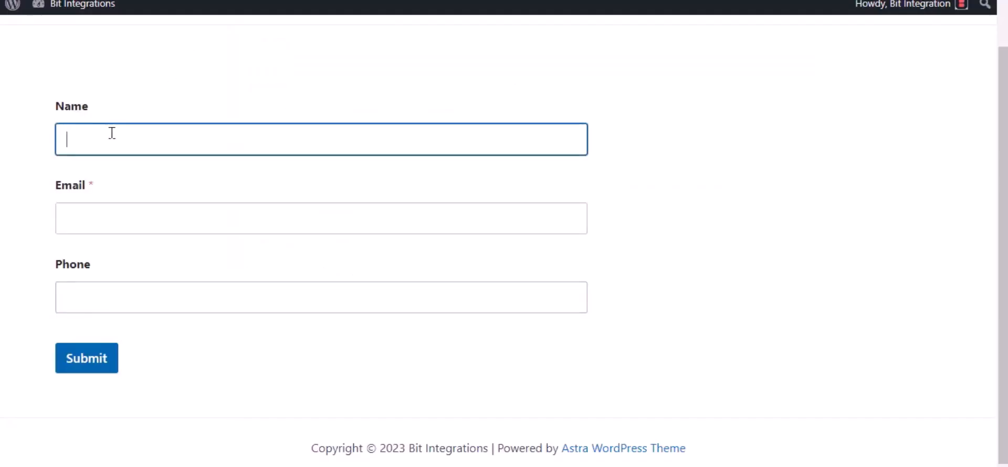
text(Bit Integration)
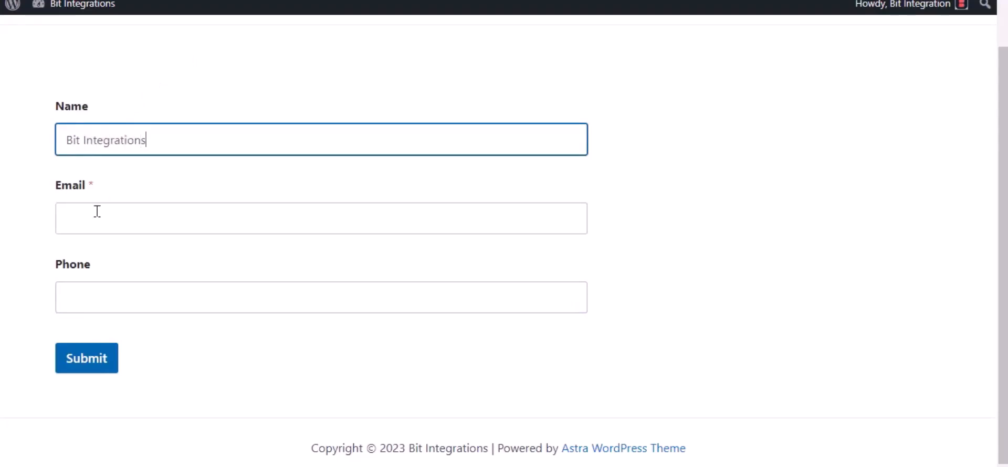
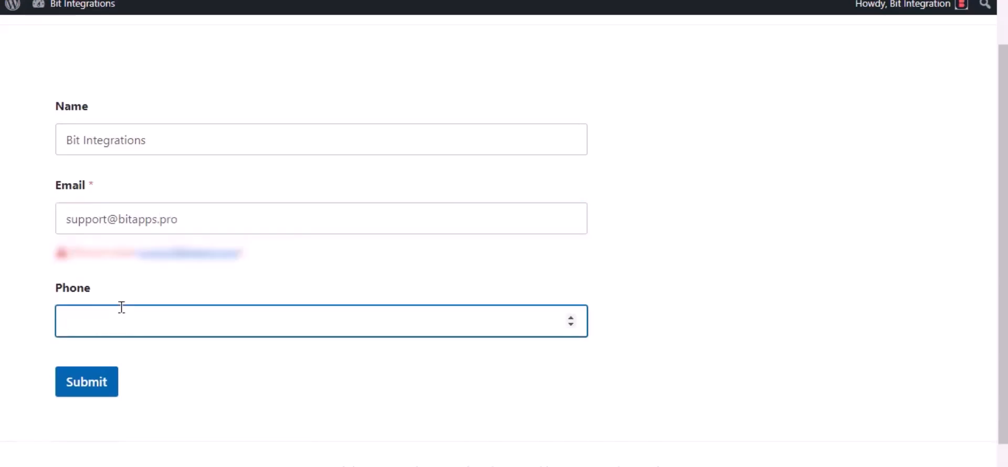
text(444555666)
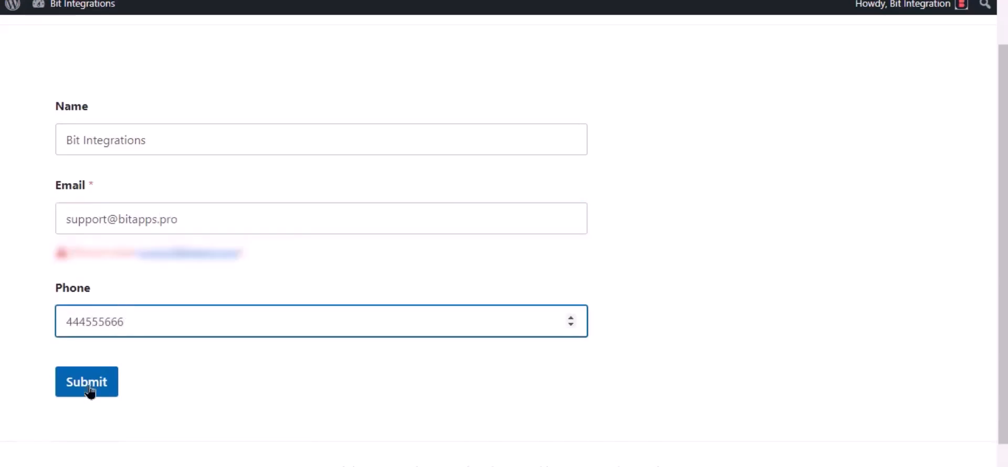
click(86, 382)
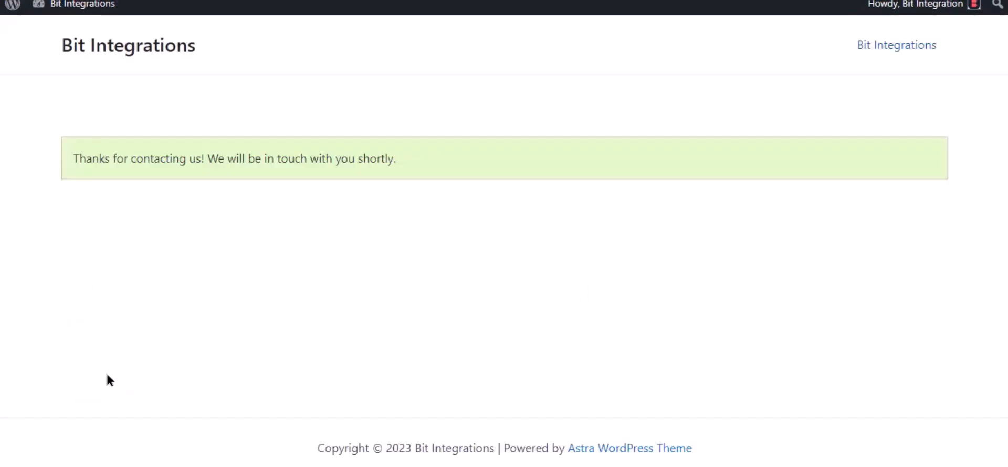